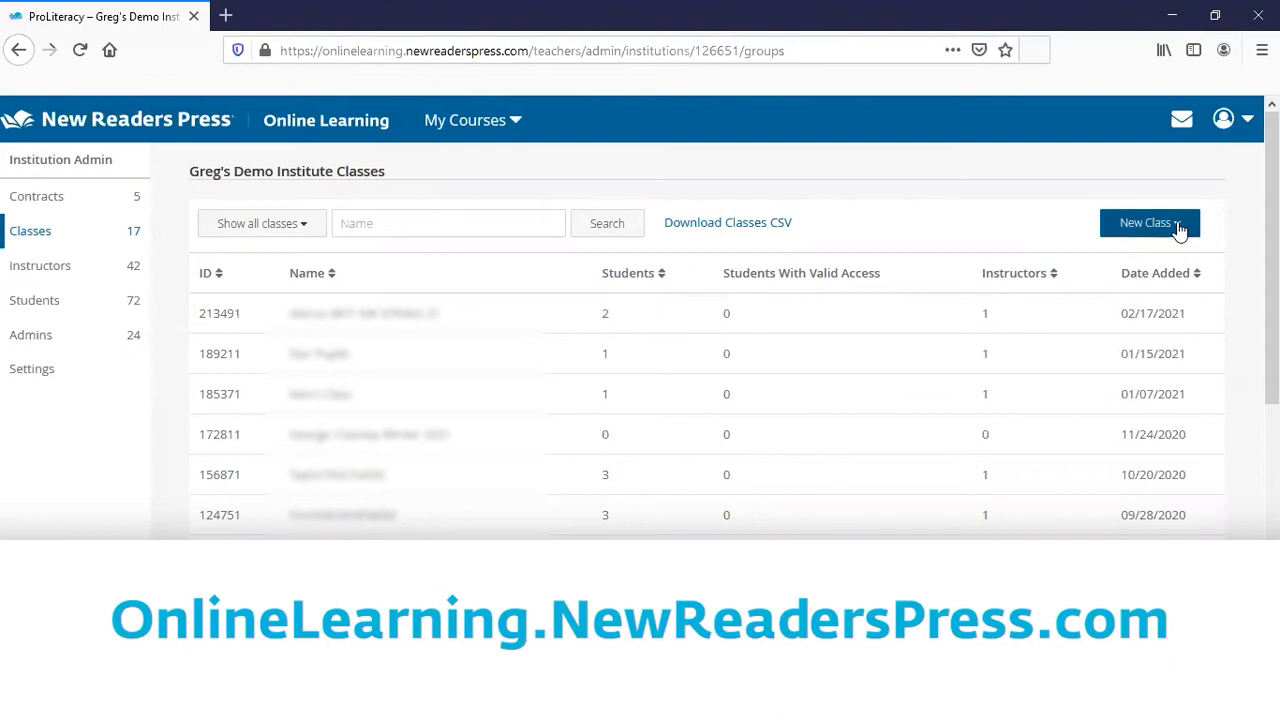
- Start a new class and name it PreHSEExampleSpring21
left_click(1148, 222)
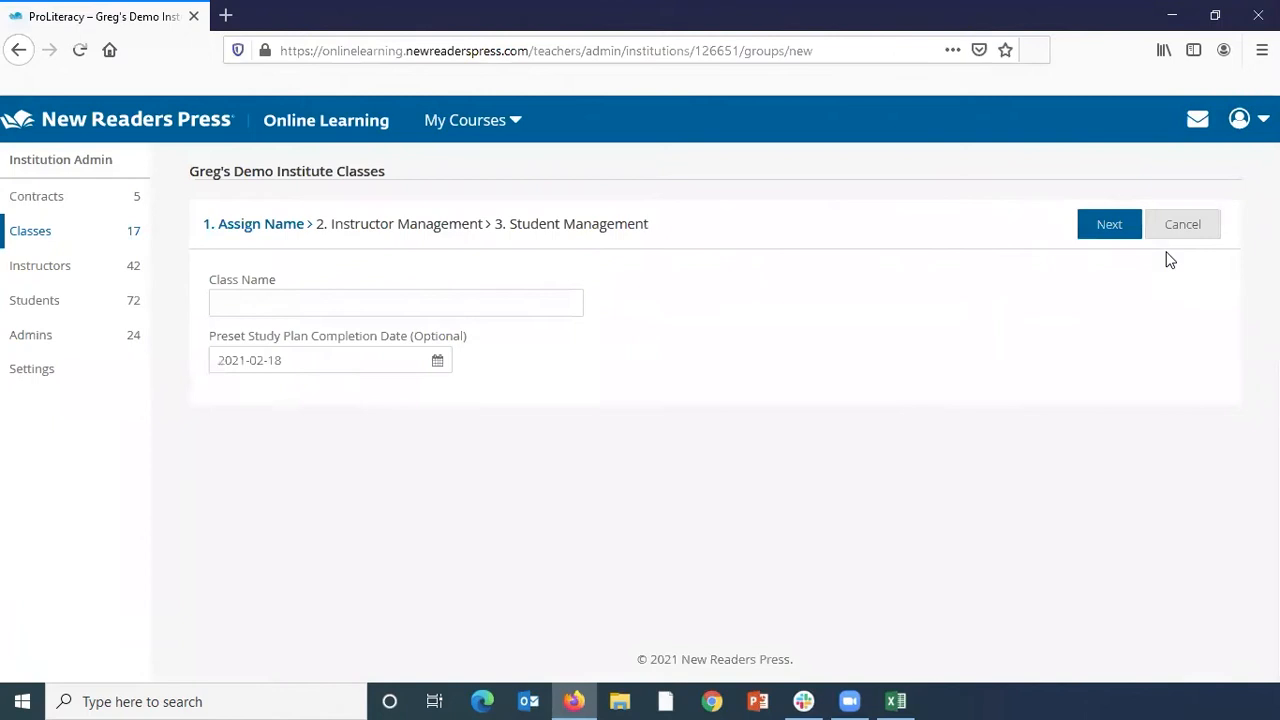
type("Pre")
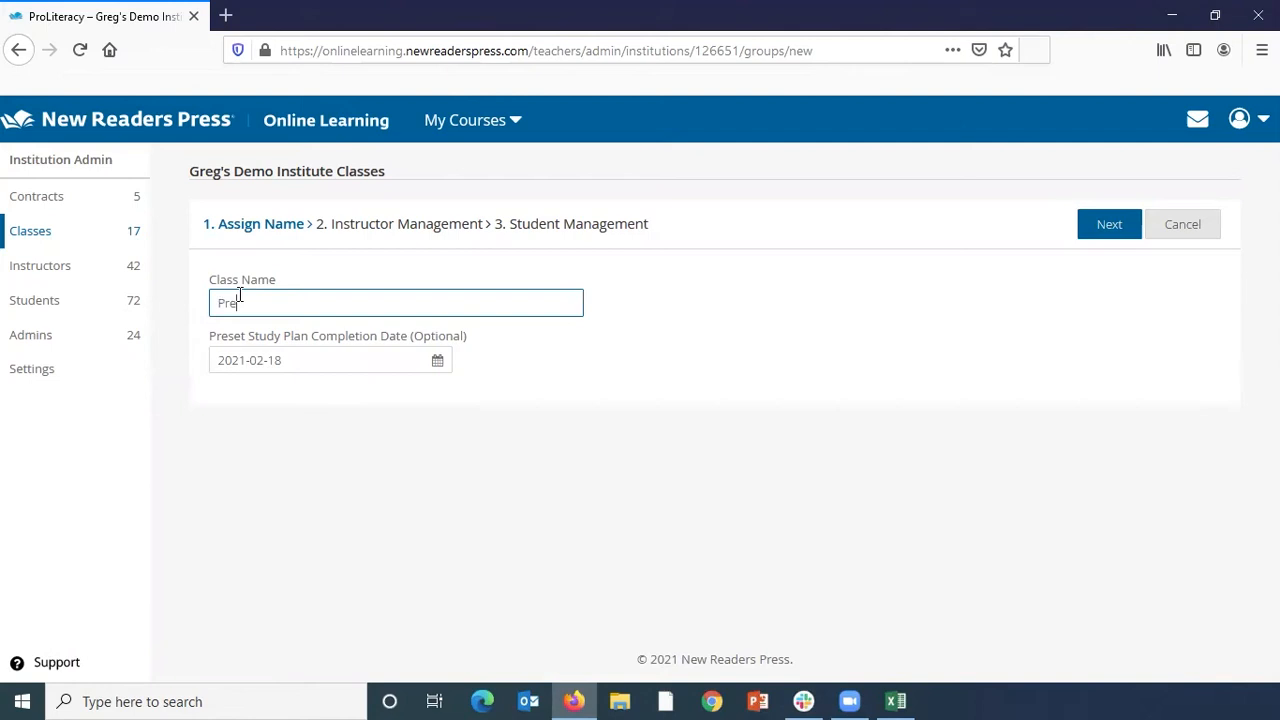
type("SEEX")
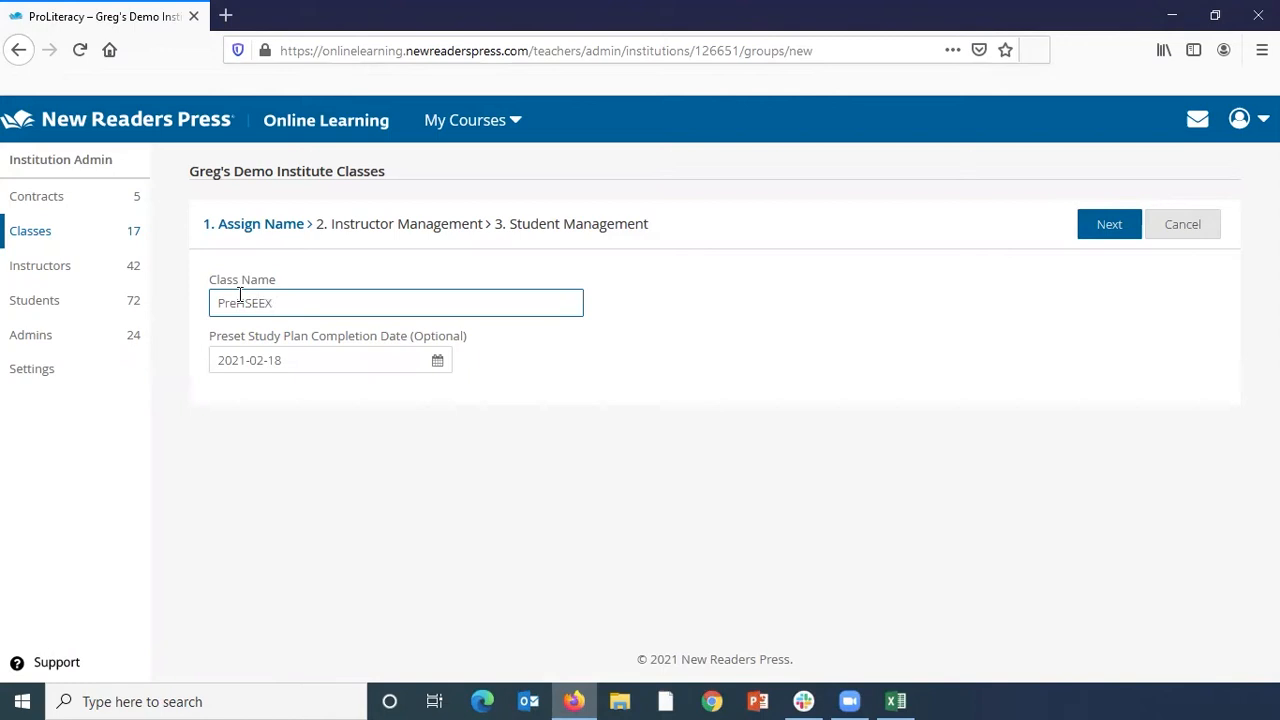
type("xample")
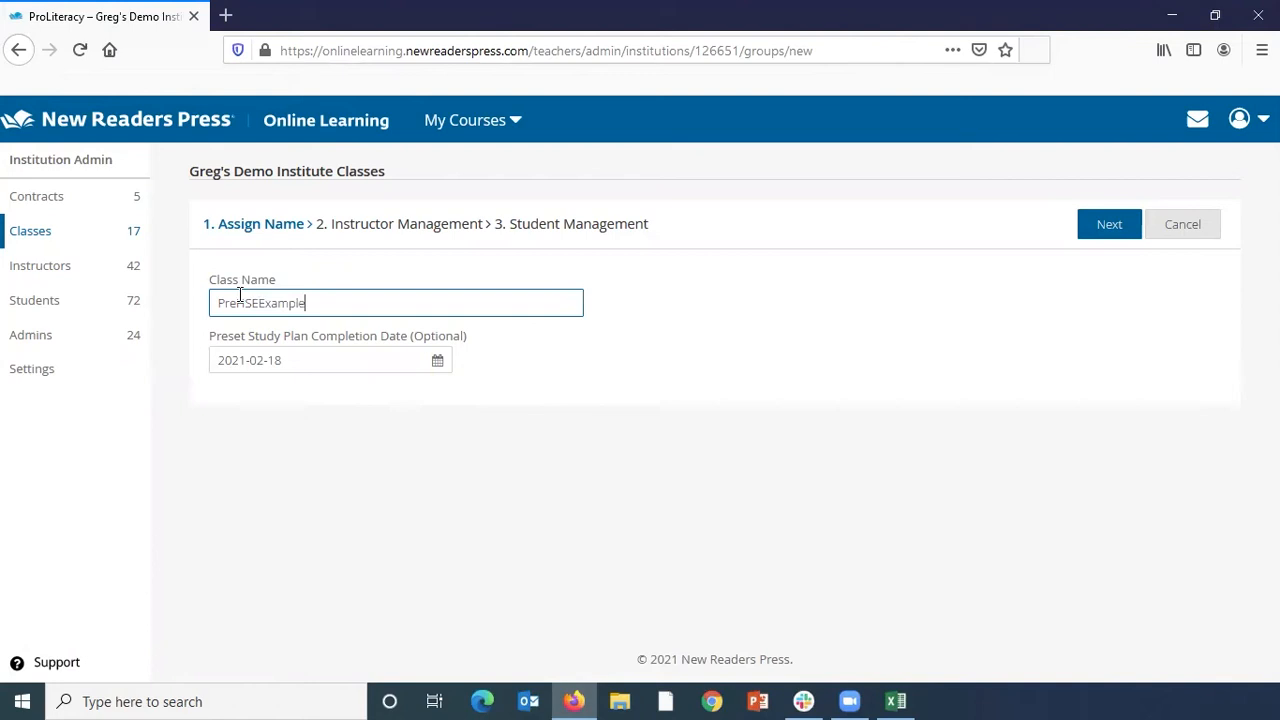
type("Spring21")
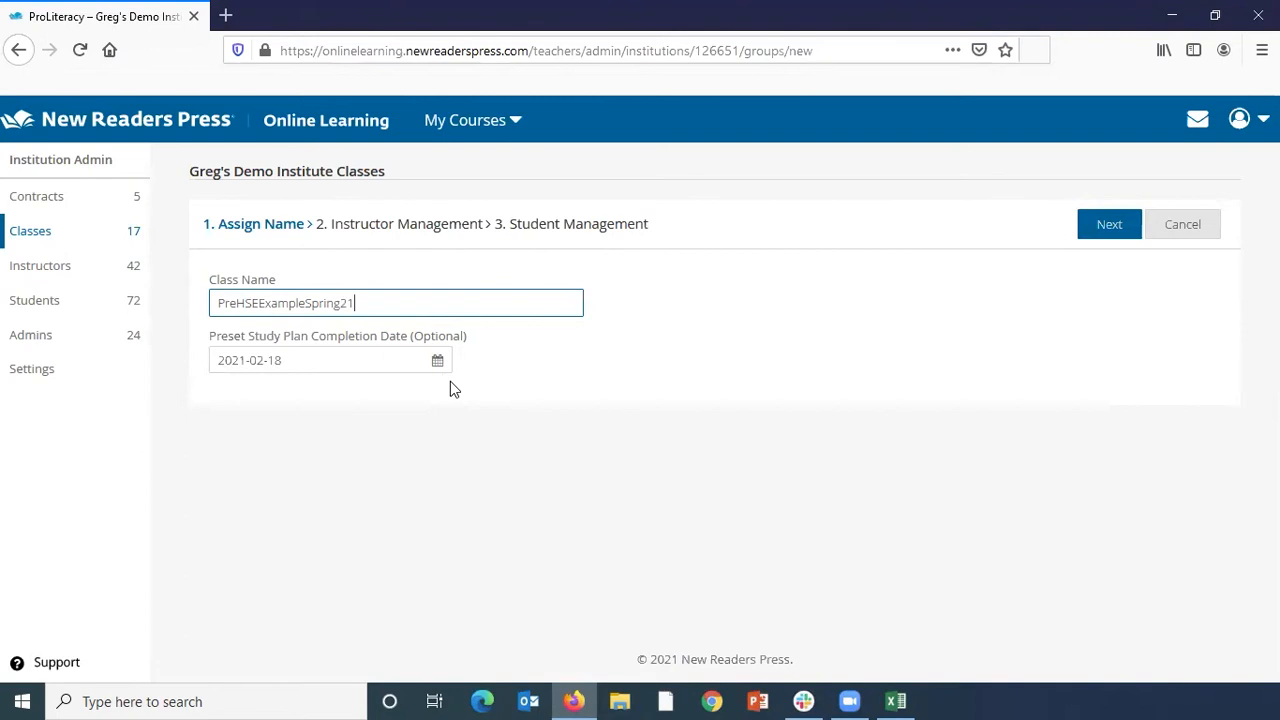
mouse_move(480, 364)
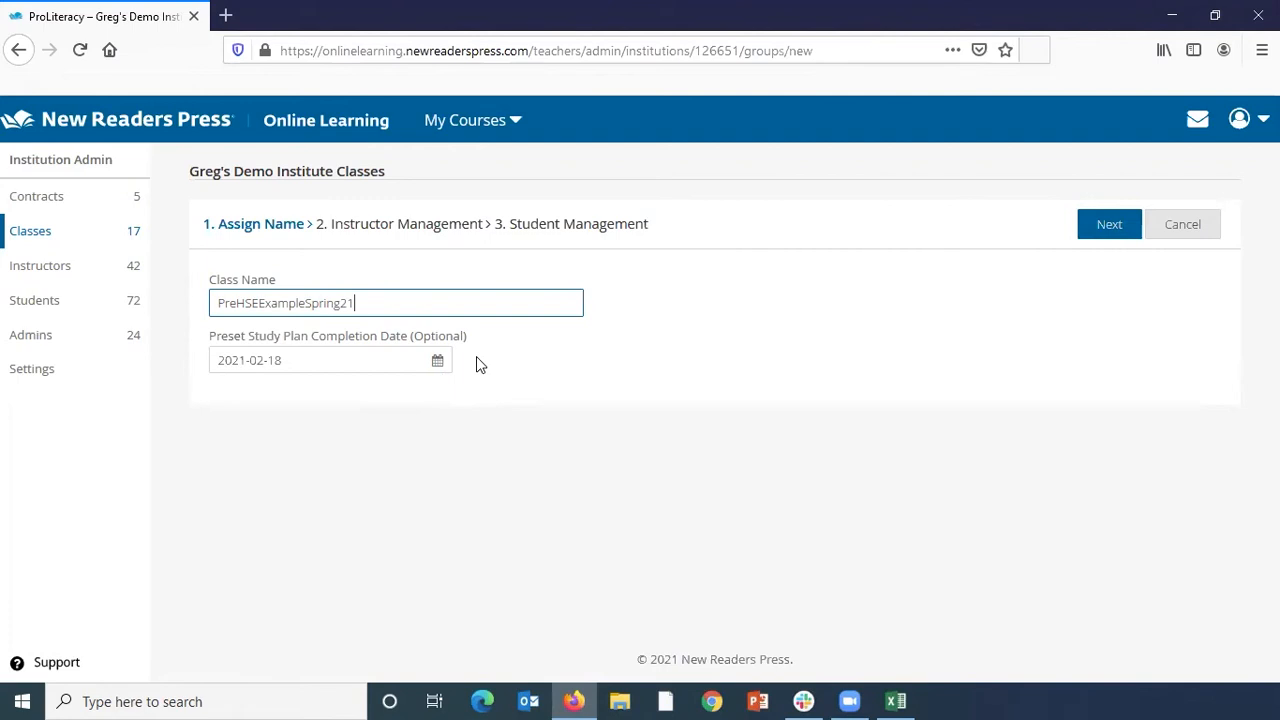
- Browse the completion date calendar to June 2021, leaving the date at 2021-02-18
left_click(436, 360)
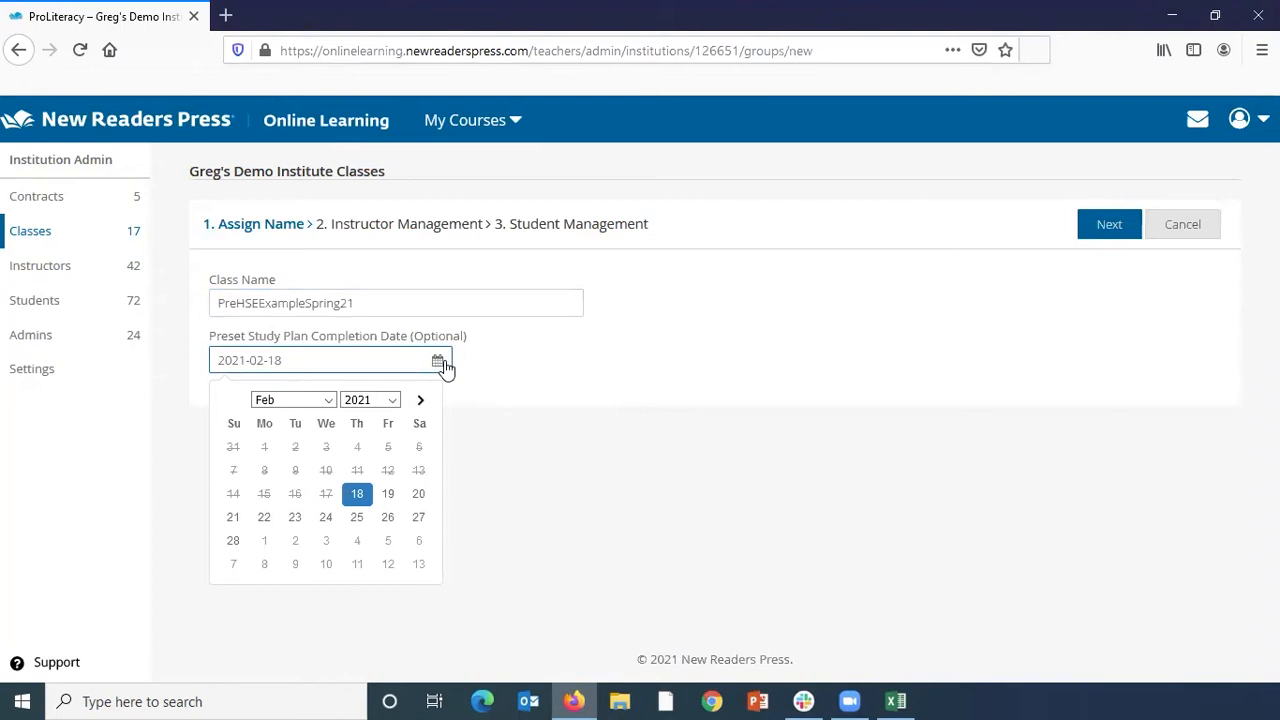
left_click(292, 400)
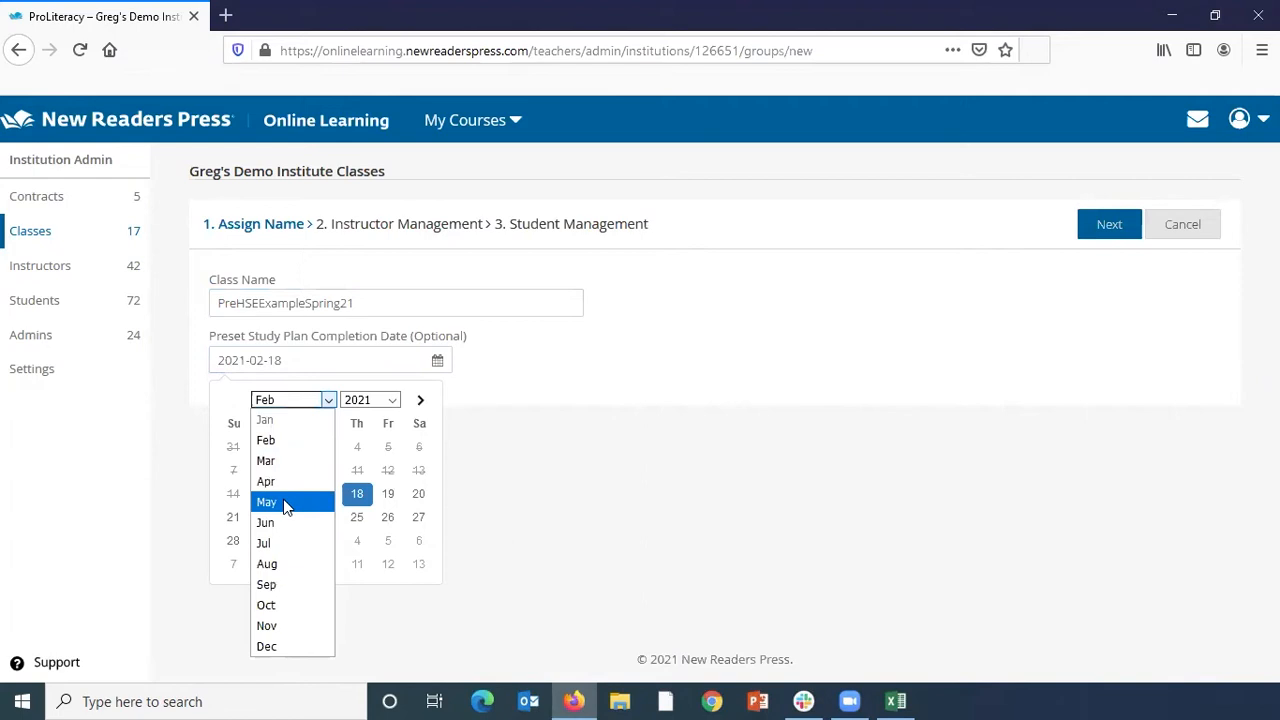
left_click(264, 522)
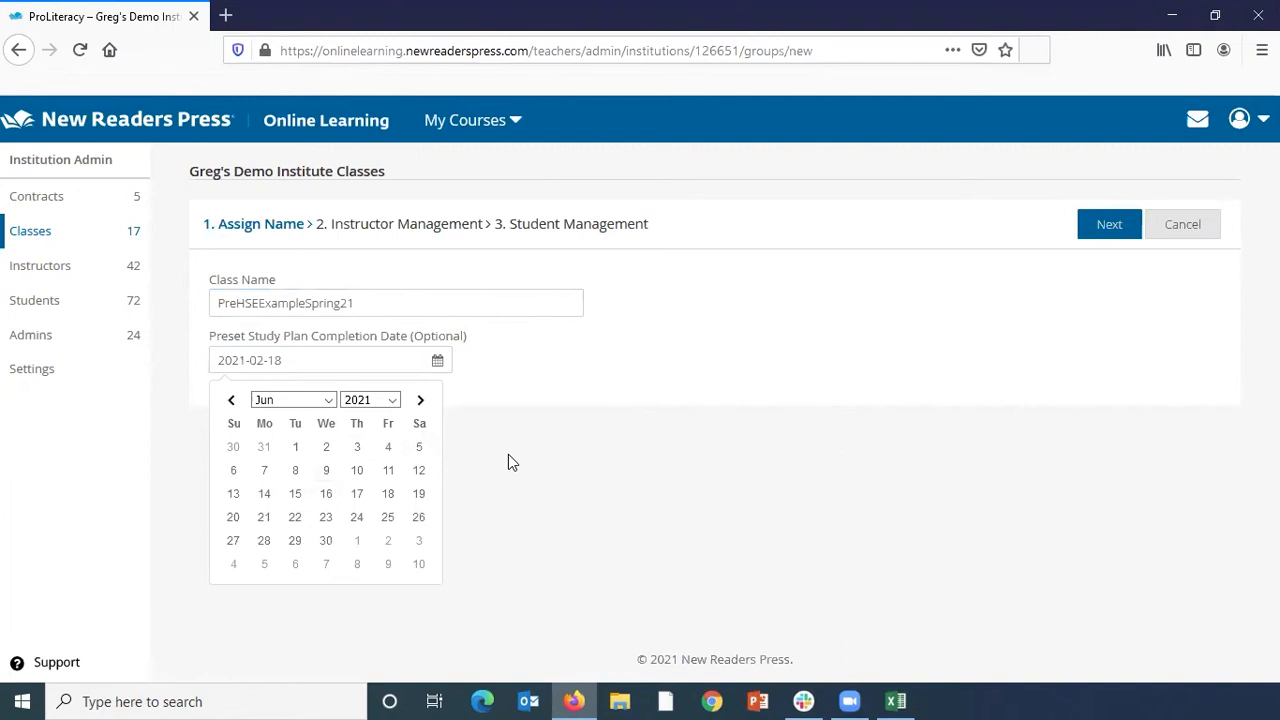
mouse_move(530, 388)
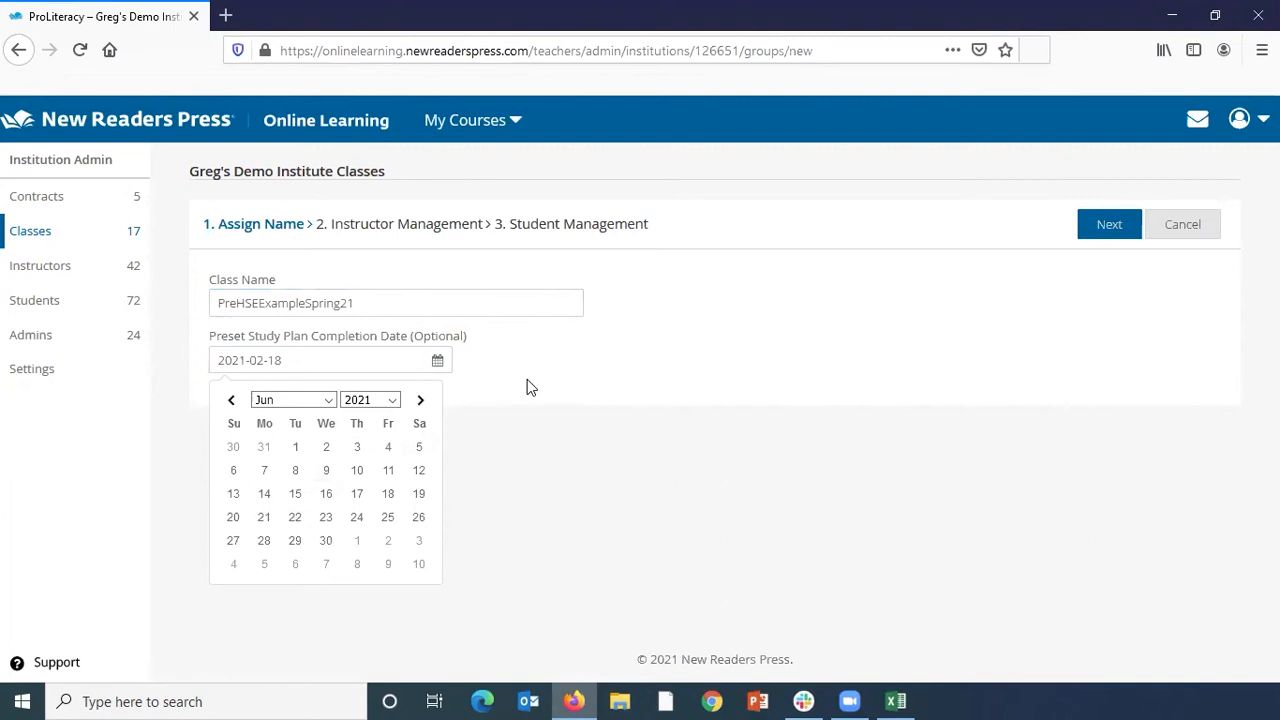
- Proceed to the instructor step and review the one instructor now in the class
left_click(1092, 224)
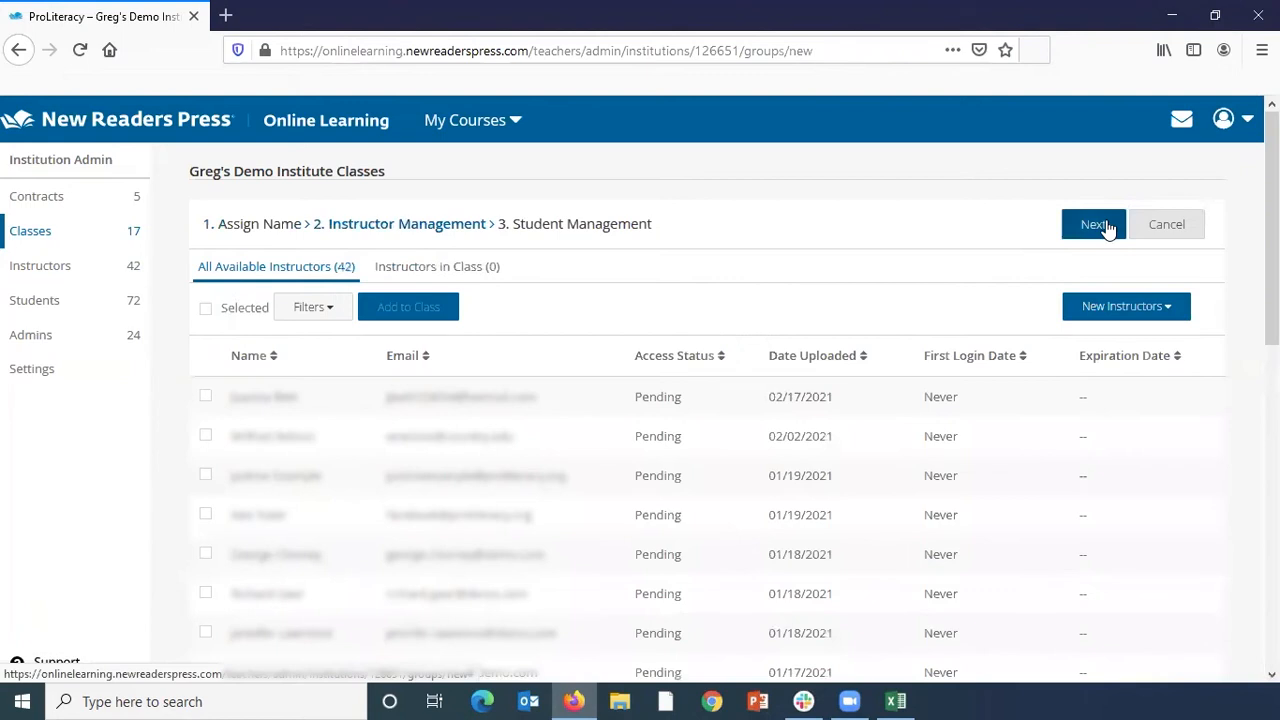
scroll("down", 3)
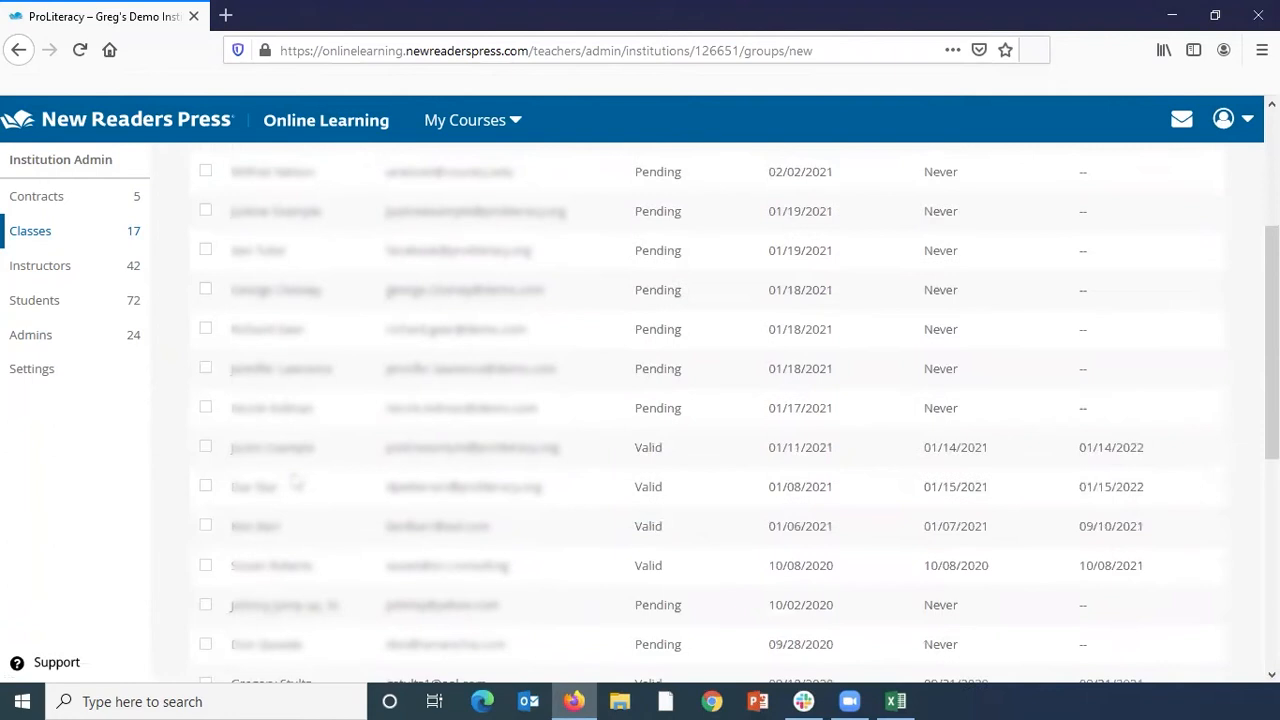
scroll("up", 3)
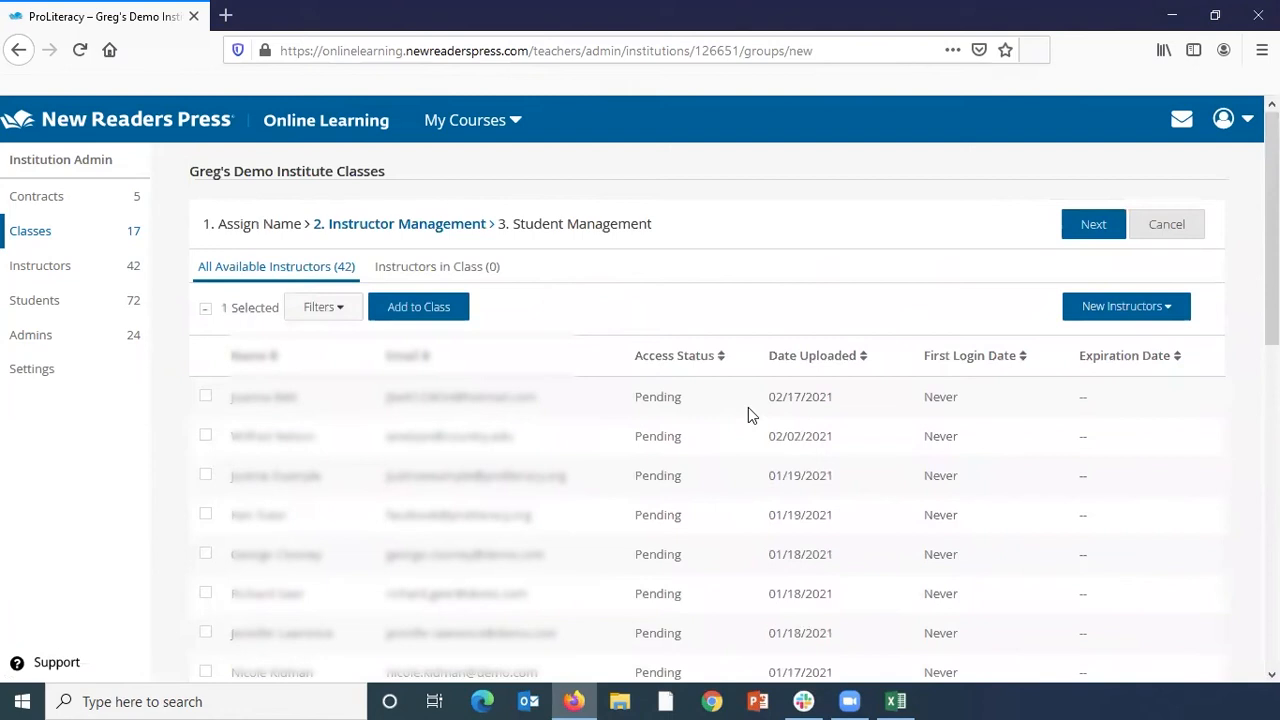
mouse_move(760, 312)
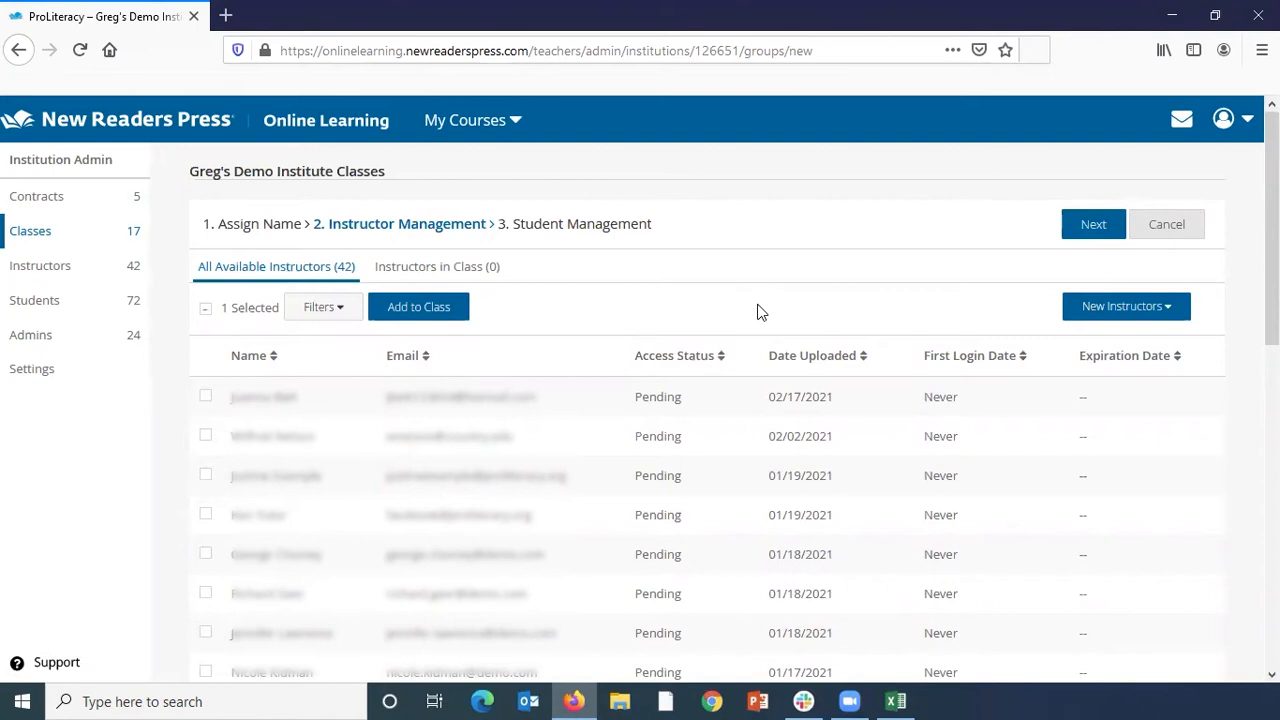
mouse_move(520, 384)
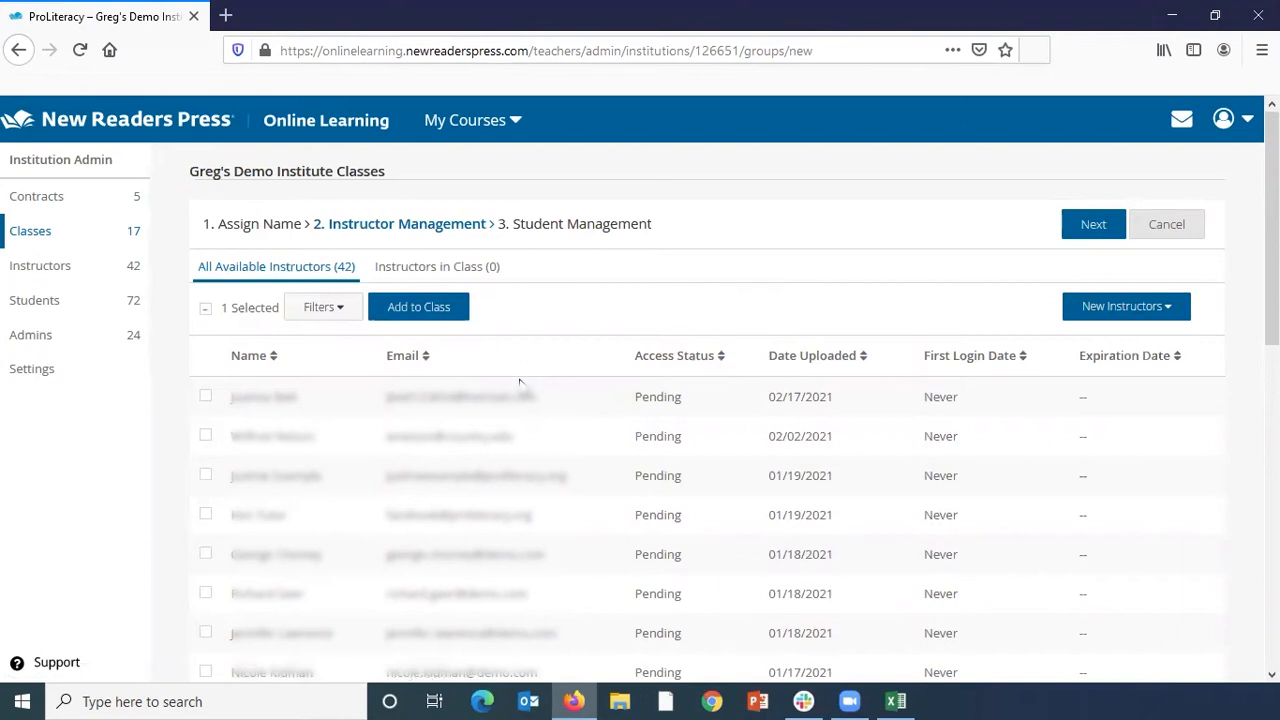
scroll("down", 3)
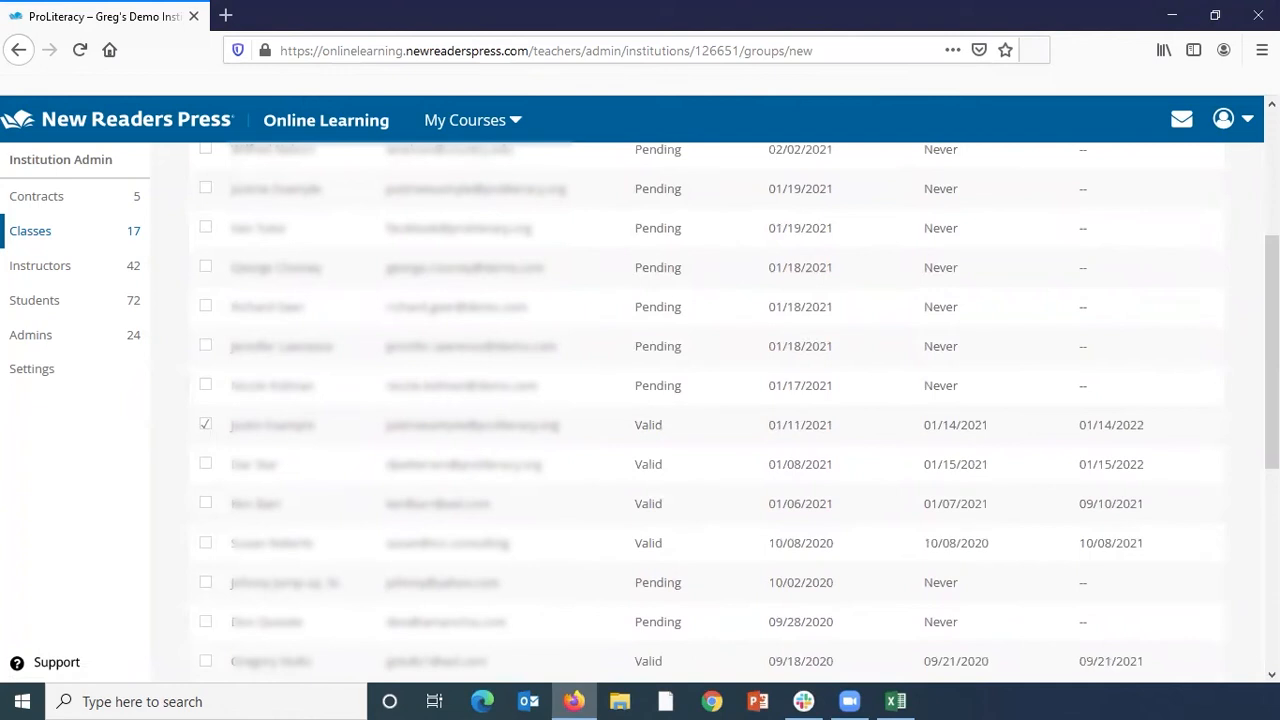
scroll("up", 3)
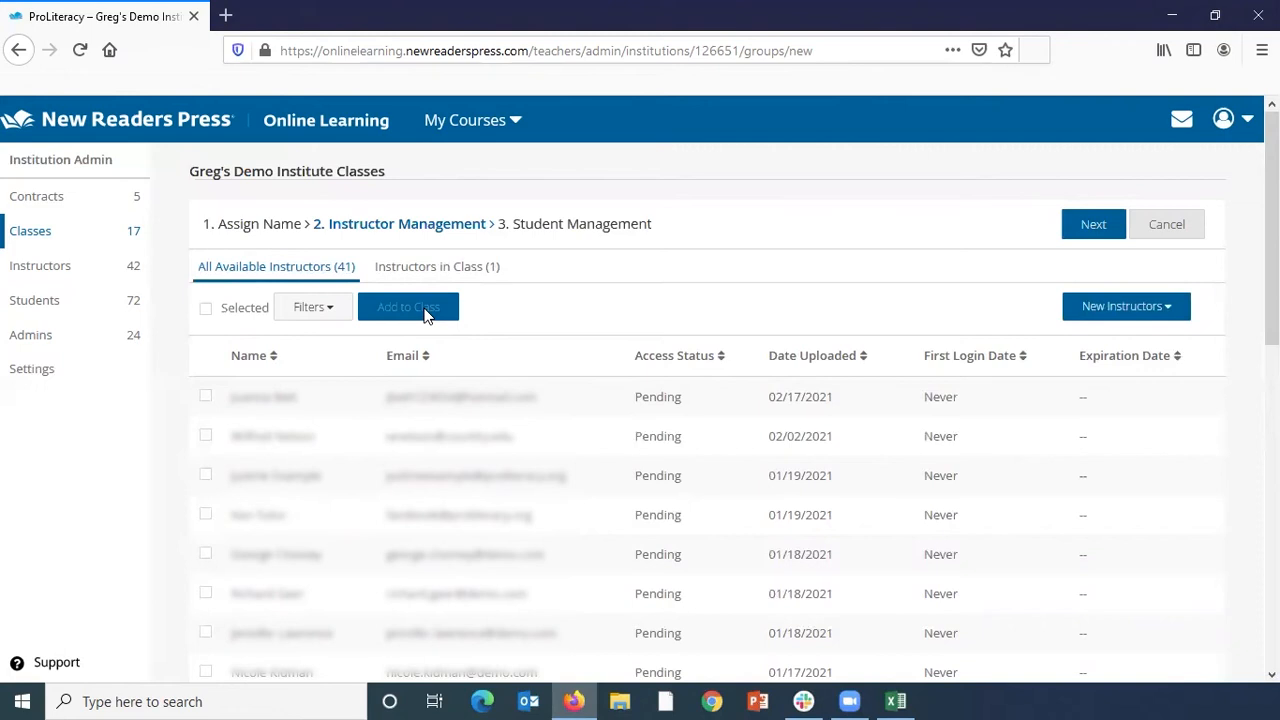
mouse_move(436, 266)
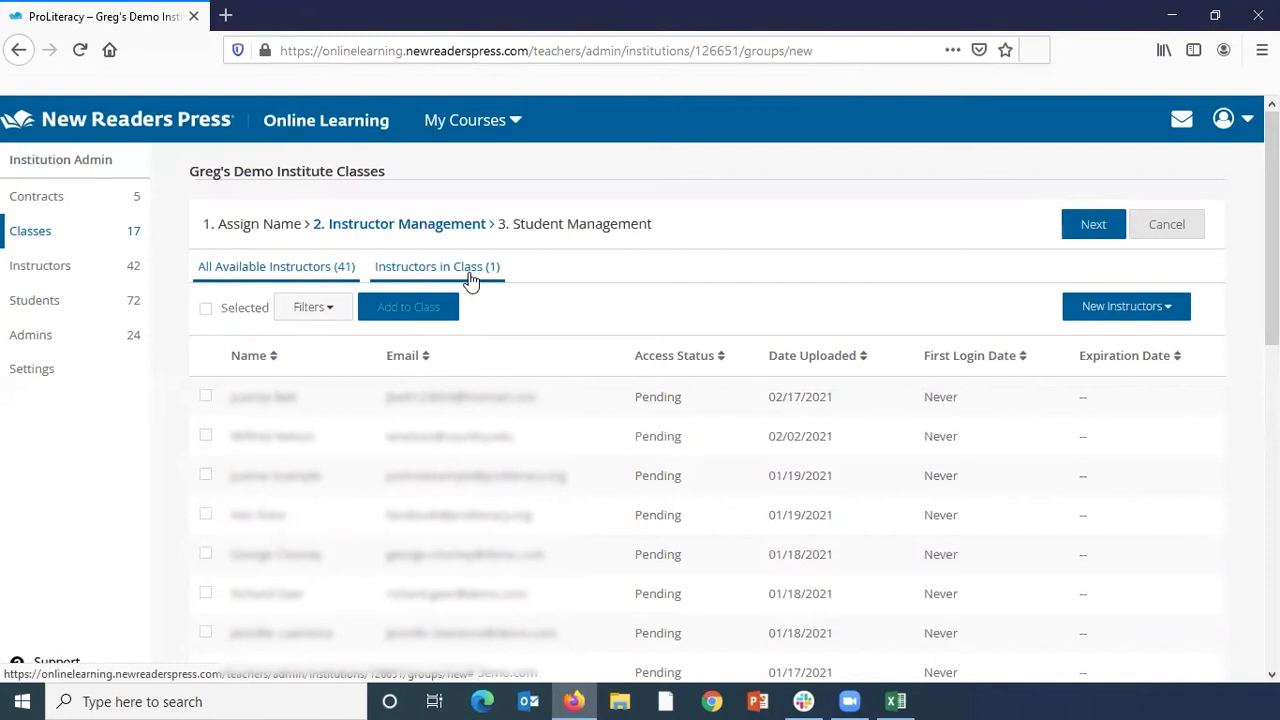
left_click(1092, 224)
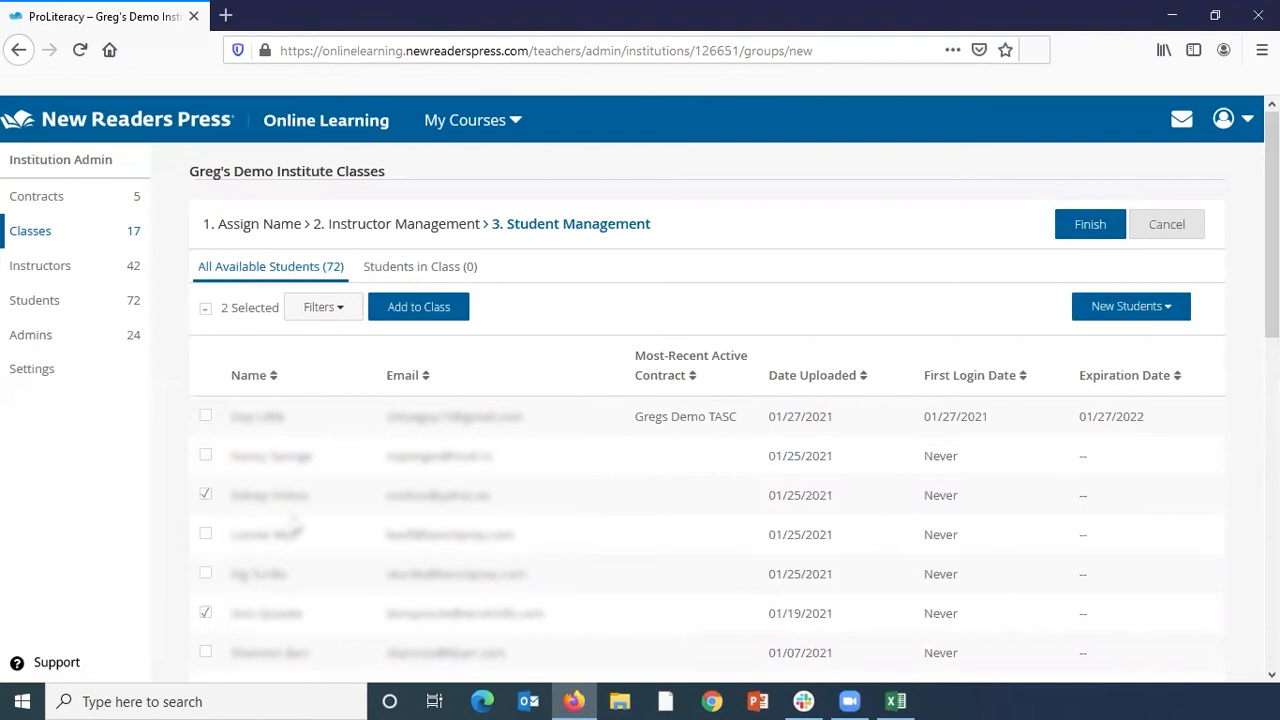
- Add the two chosen students and finish the class, making 18 classes in the list
left_click(418, 306)
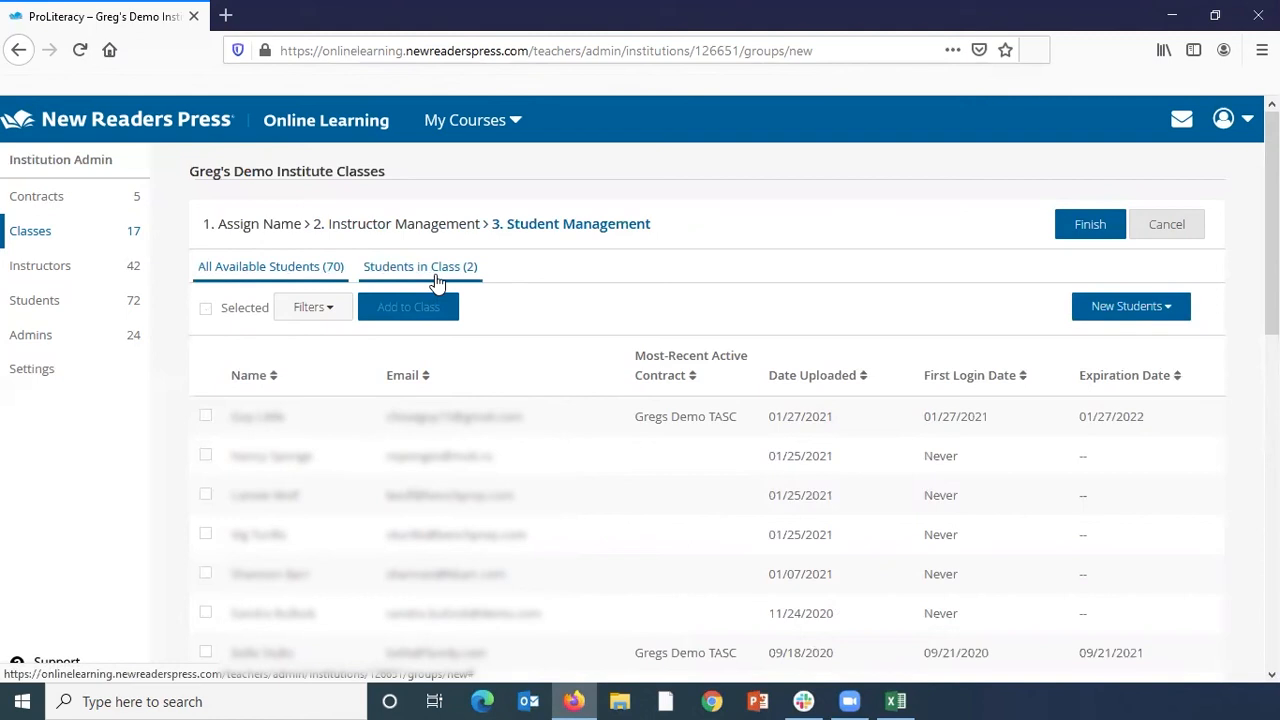
left_click(1090, 224)
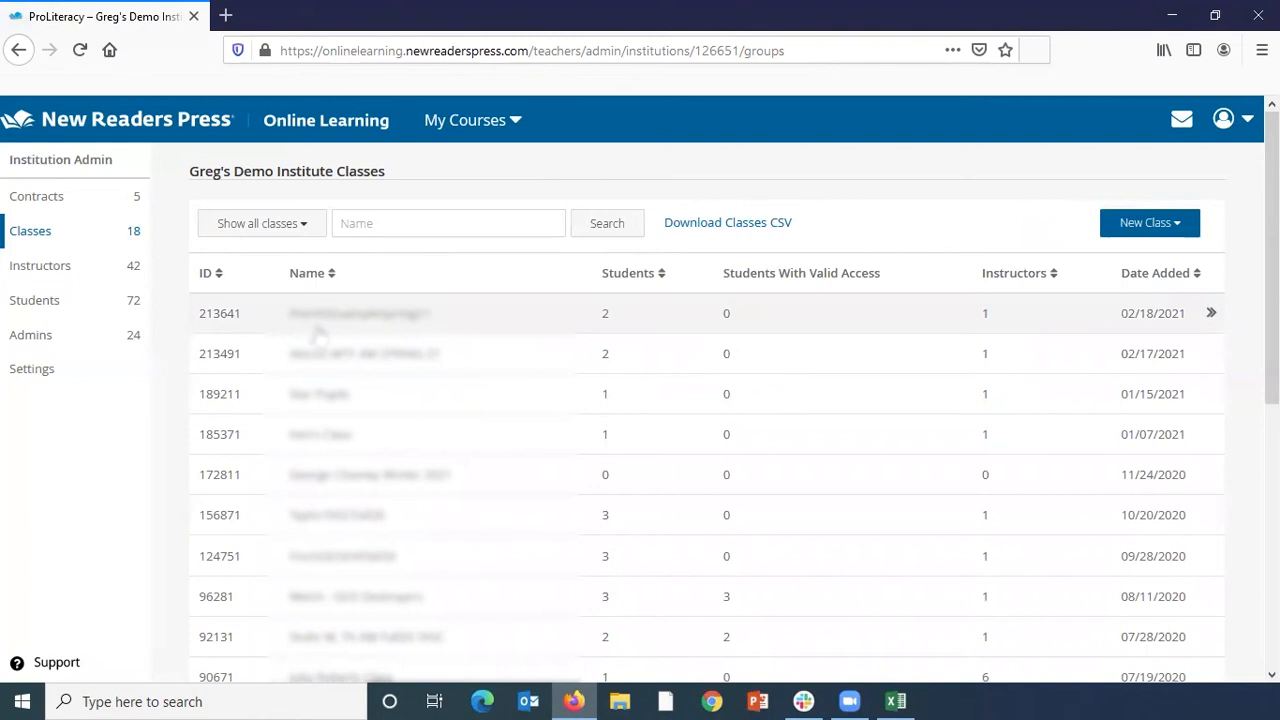
left_click(1148, 222)
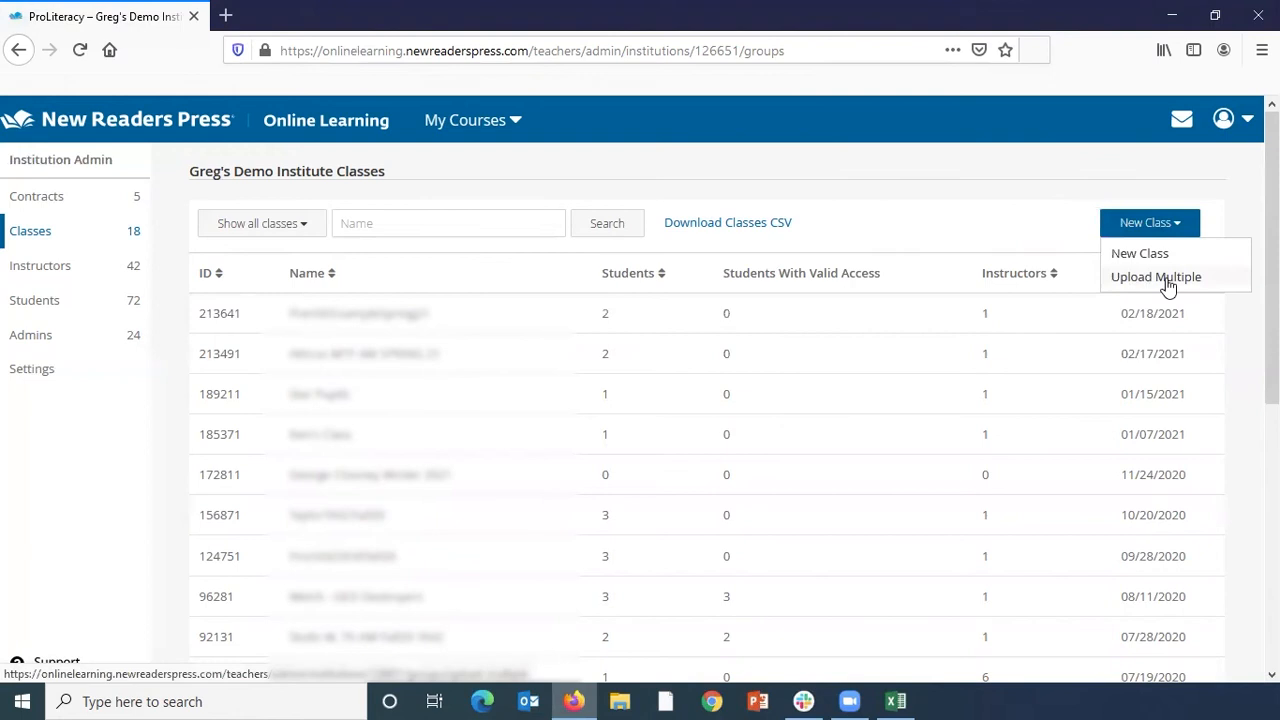
- Go to Upload Multiple and read through the CSV import instructions
left_click(1156, 276)
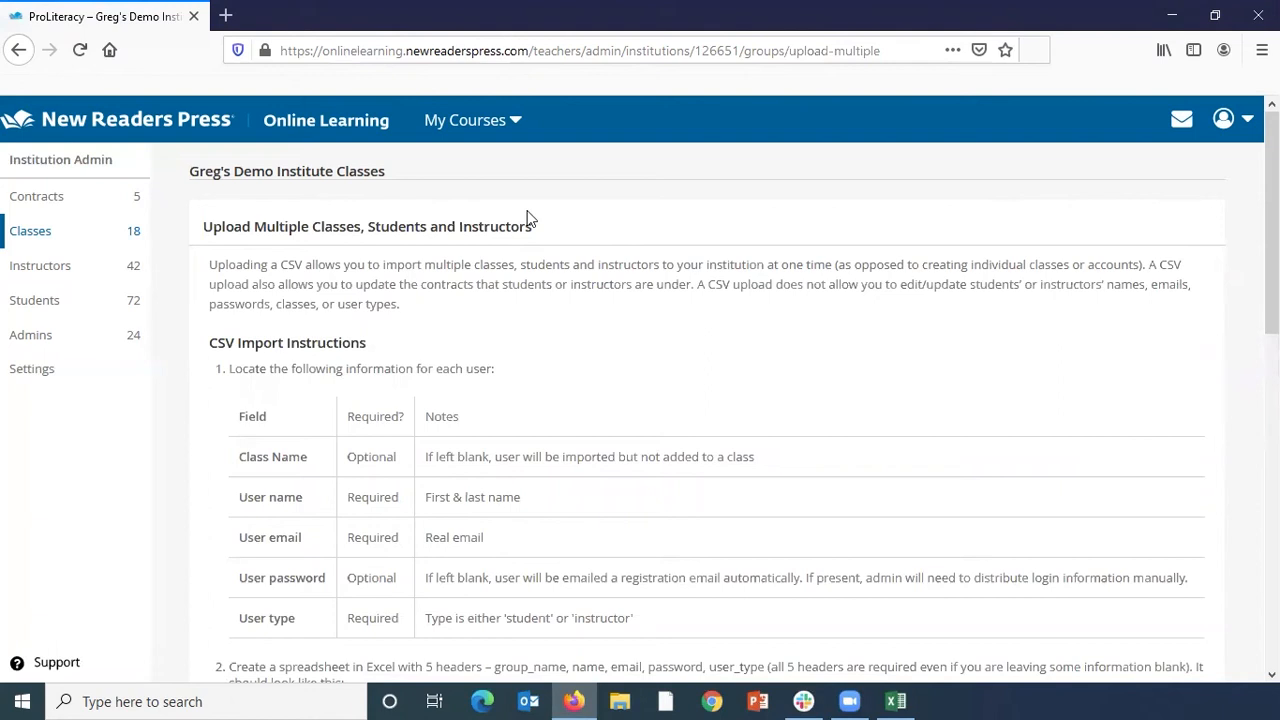
mouse_move(604, 256)
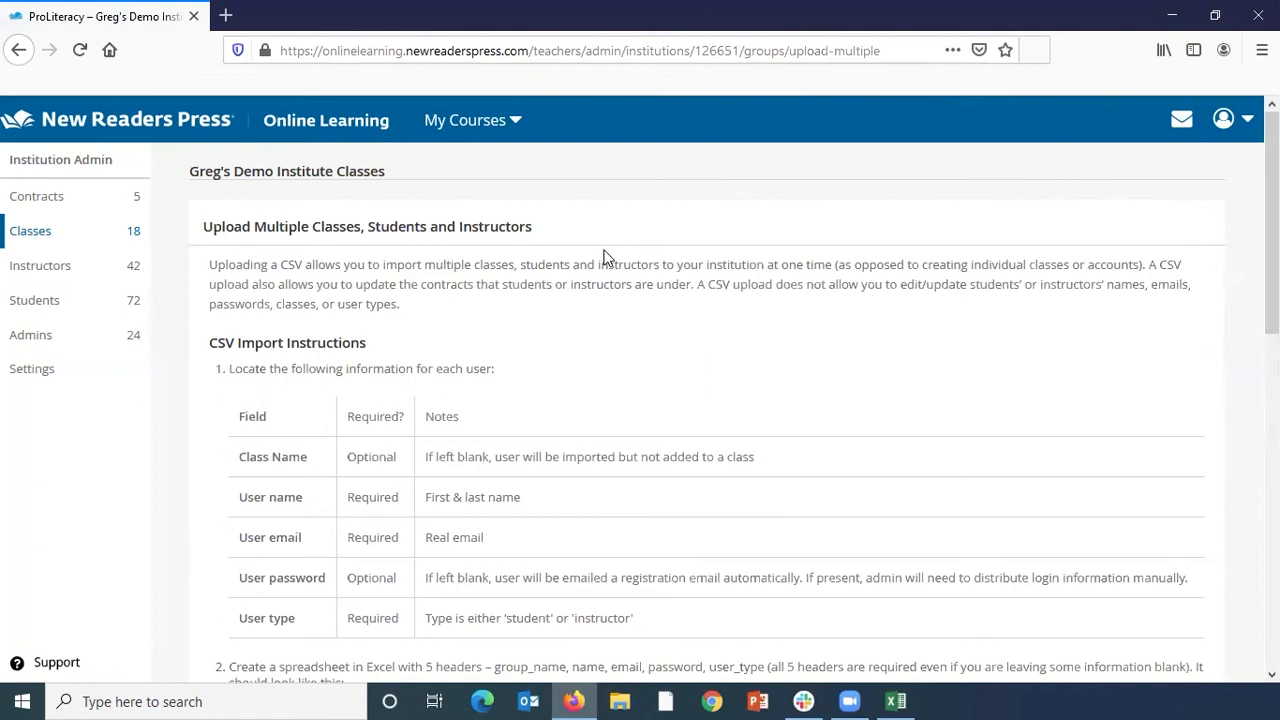
scroll("down", 3)
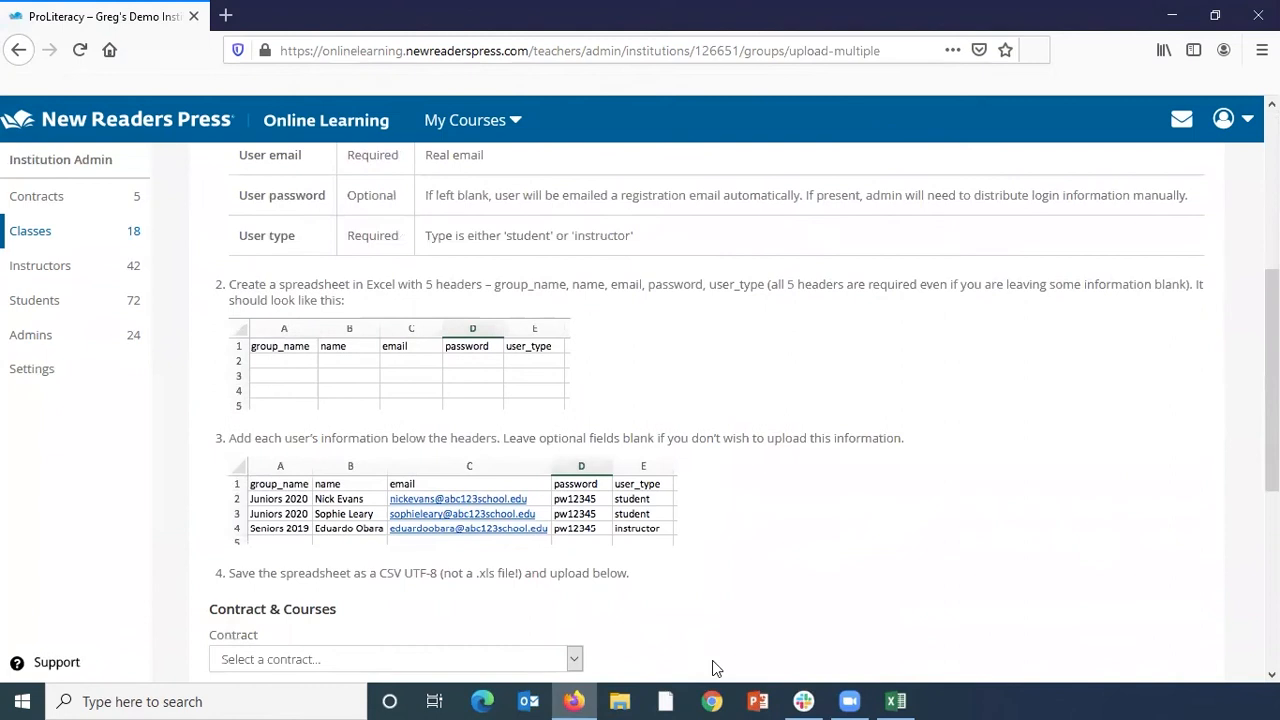
- Switch to the Excel roster with group_name, name, email, password and user_type columns
left_click(894, 700)
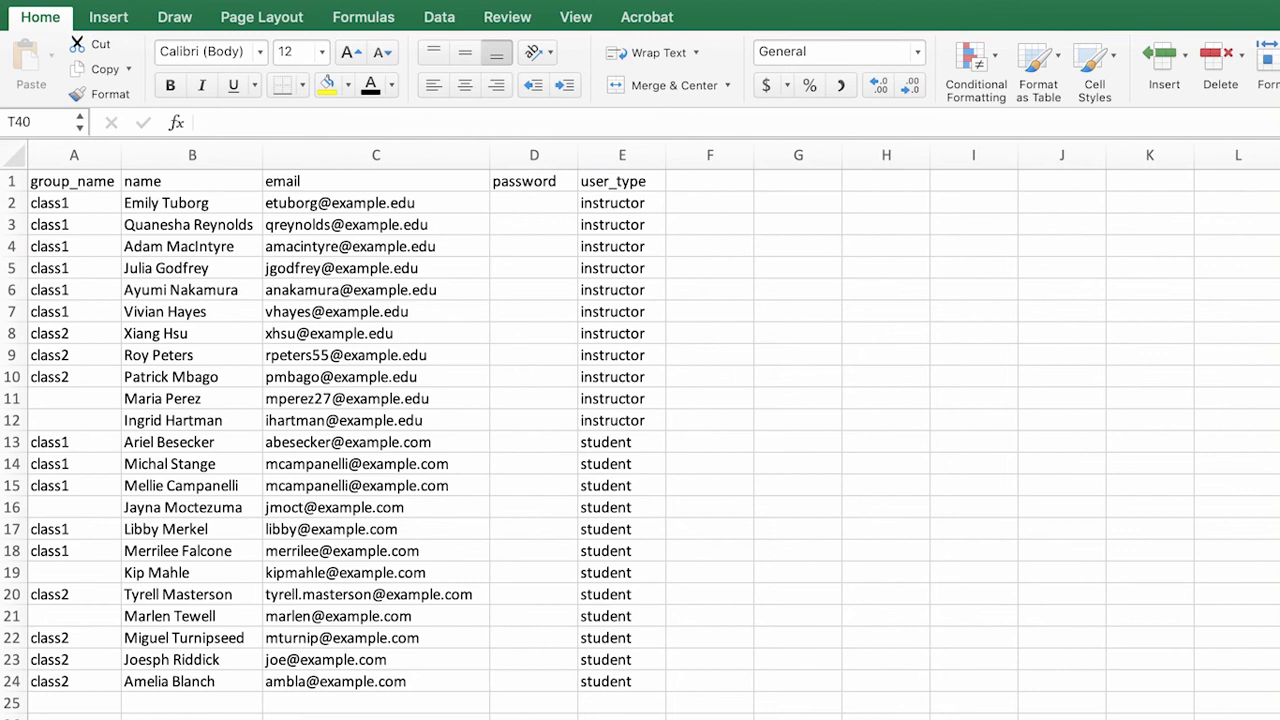
mouse_move(636, 408)
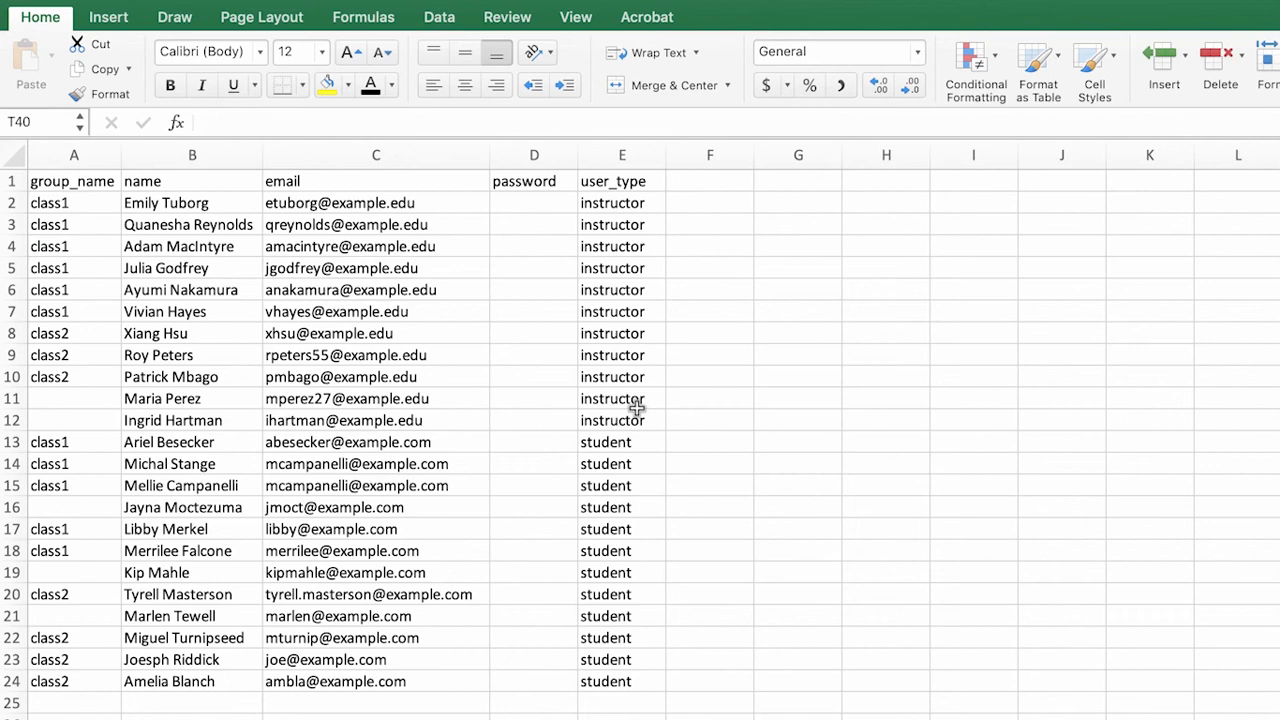
mouse_move(648, 542)
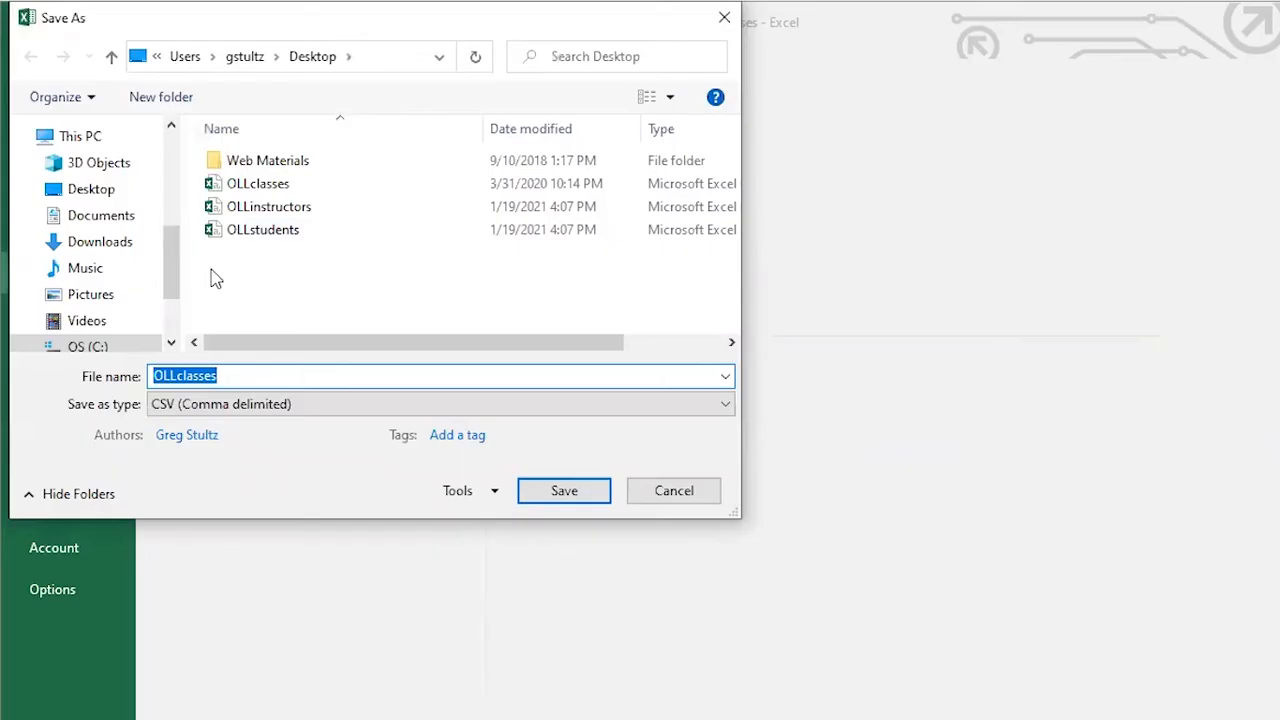
- Save the roster to the Desktop as the comma-delimited CSV file OLLclasses
left_click(724, 404)
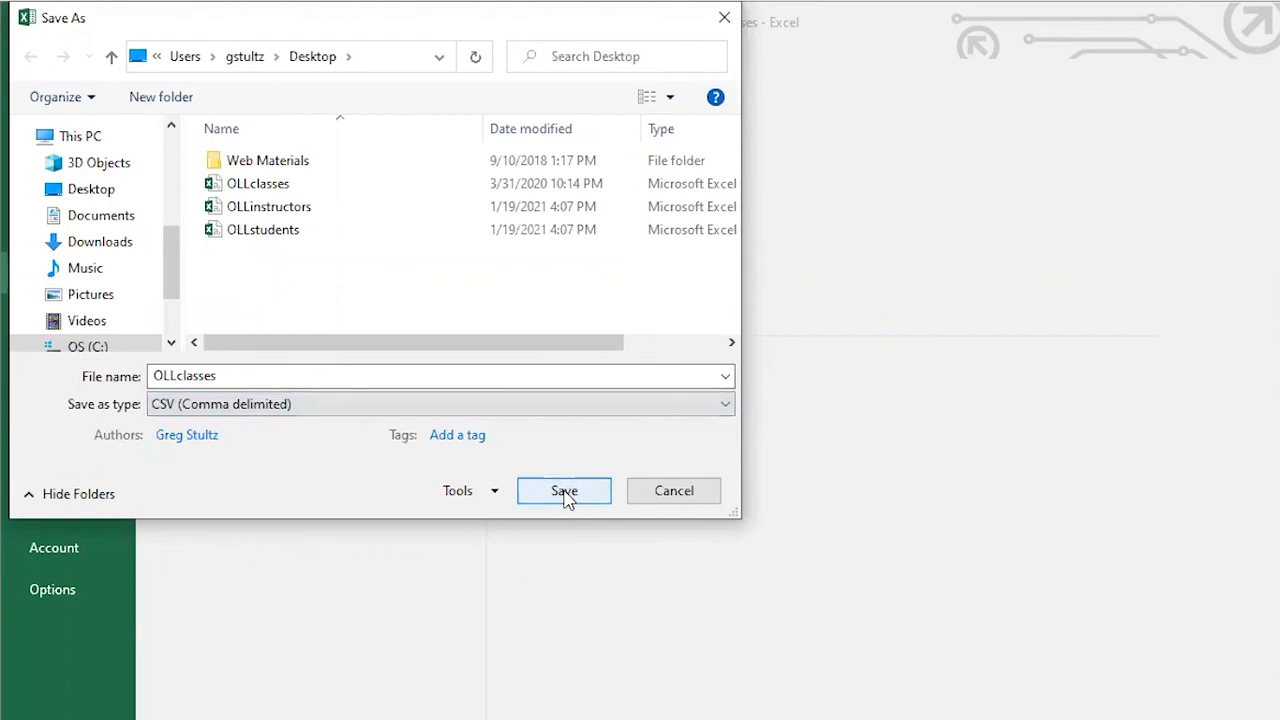
left_click(564, 490)
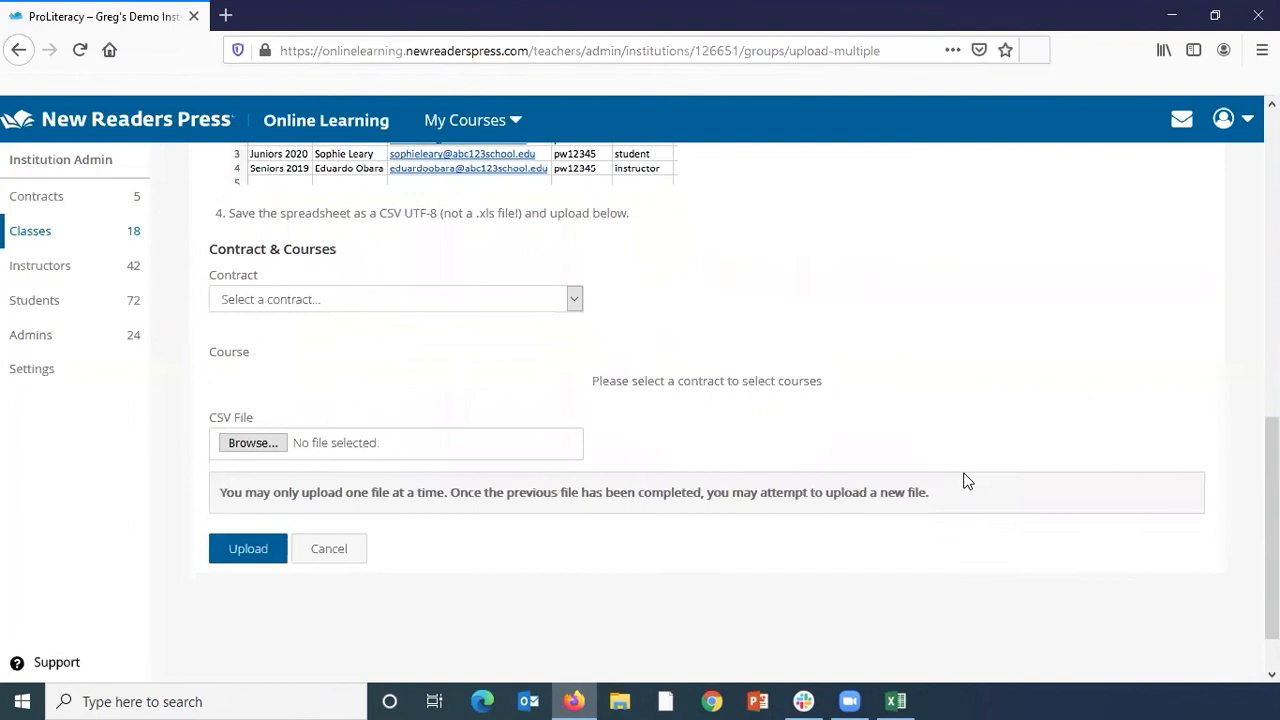
- Browse for a CSV file to upload, showing OLLclasses on the Desktop
left_click(252, 442)
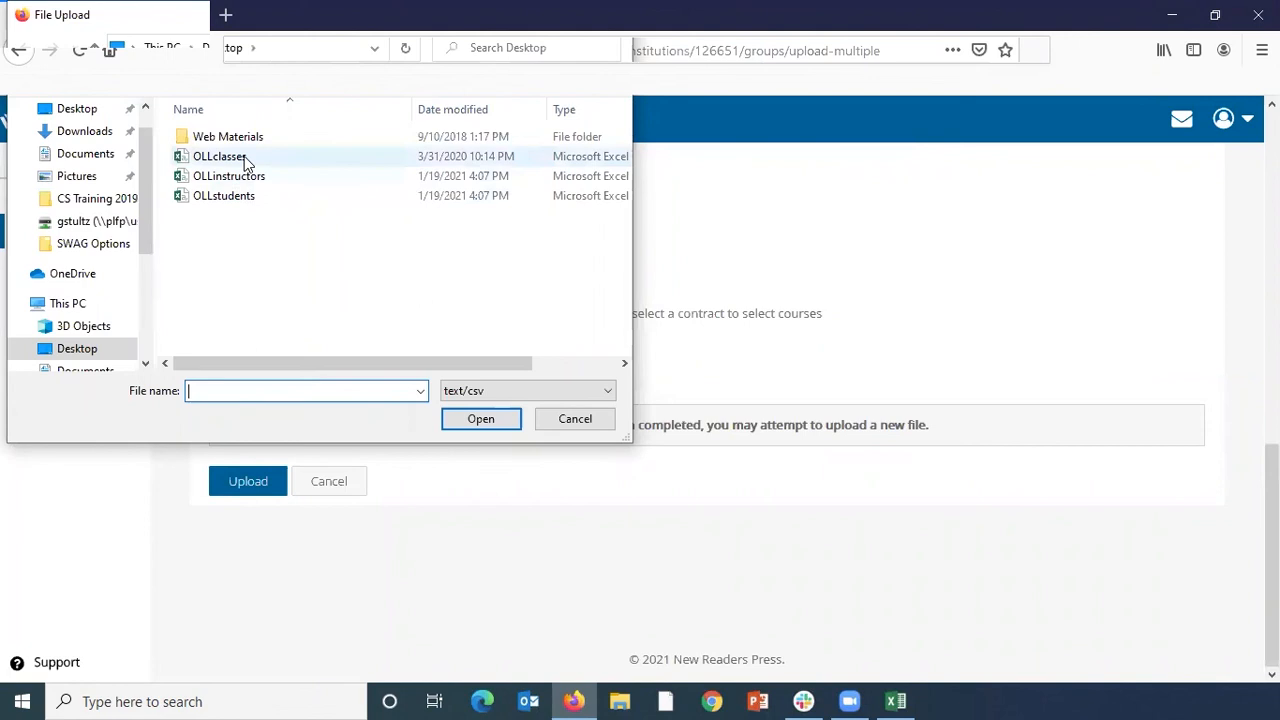